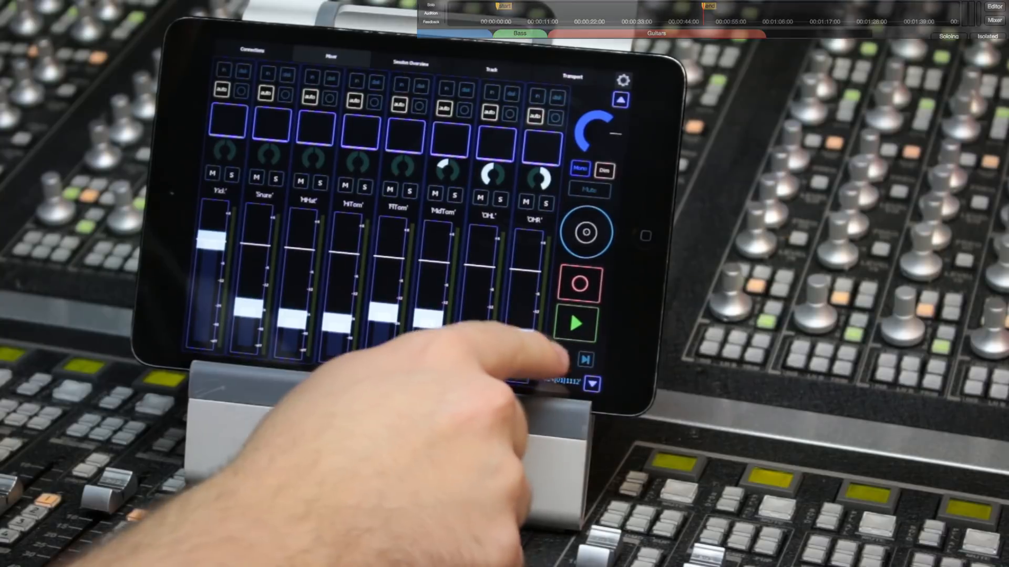
- Work the drum tracks Kick through OHR on the Mixer page faders and pans
click(408, 55)
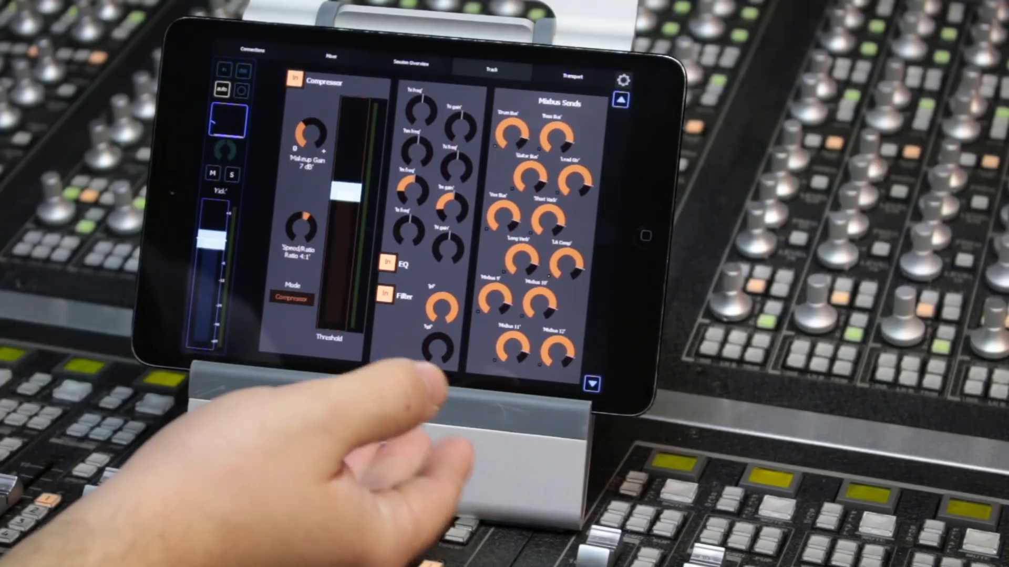
mouse_move(354, 437)
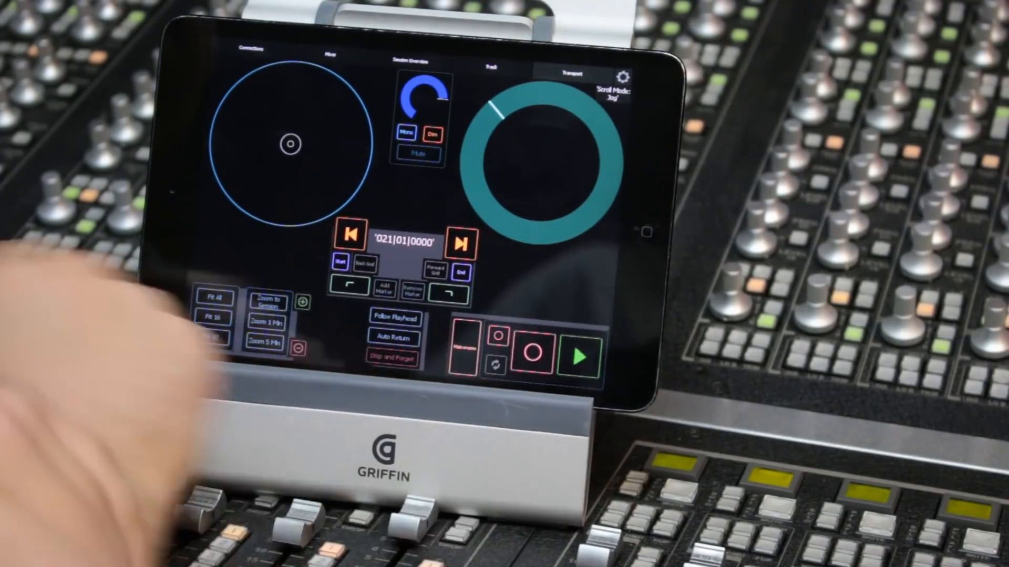
- Show the Transport page with jog wheels and the playhead at 021|01|0000
click(351, 233)
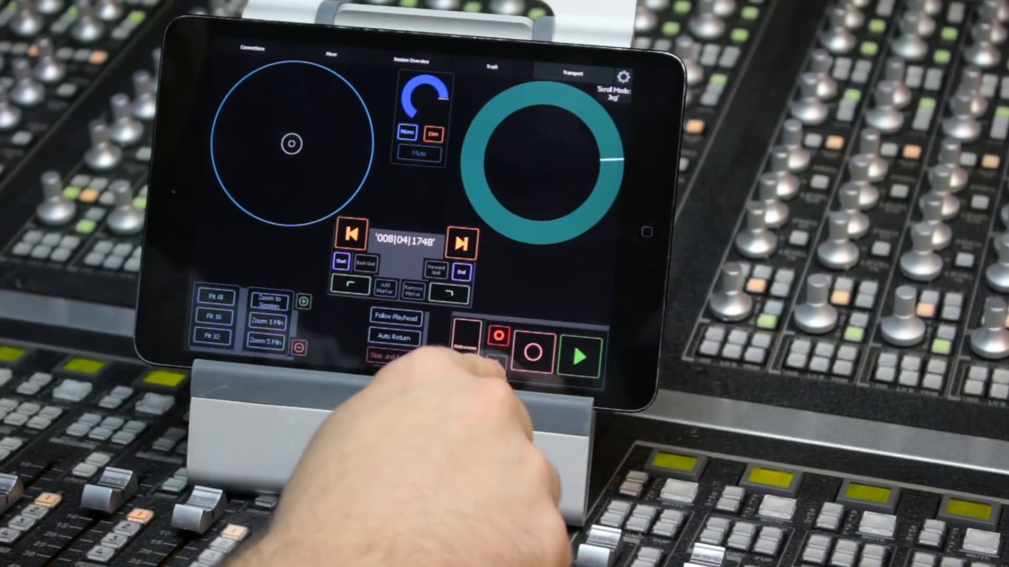
- Start playback, then stop with Auto Return so the playhead returns to 021|01|0000
click(578, 354)
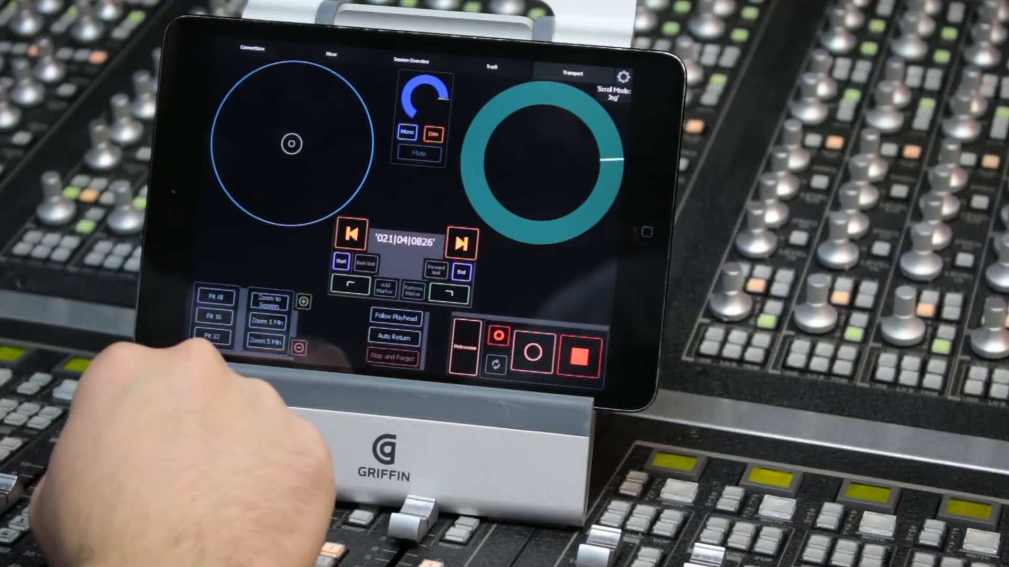
click(578, 353)
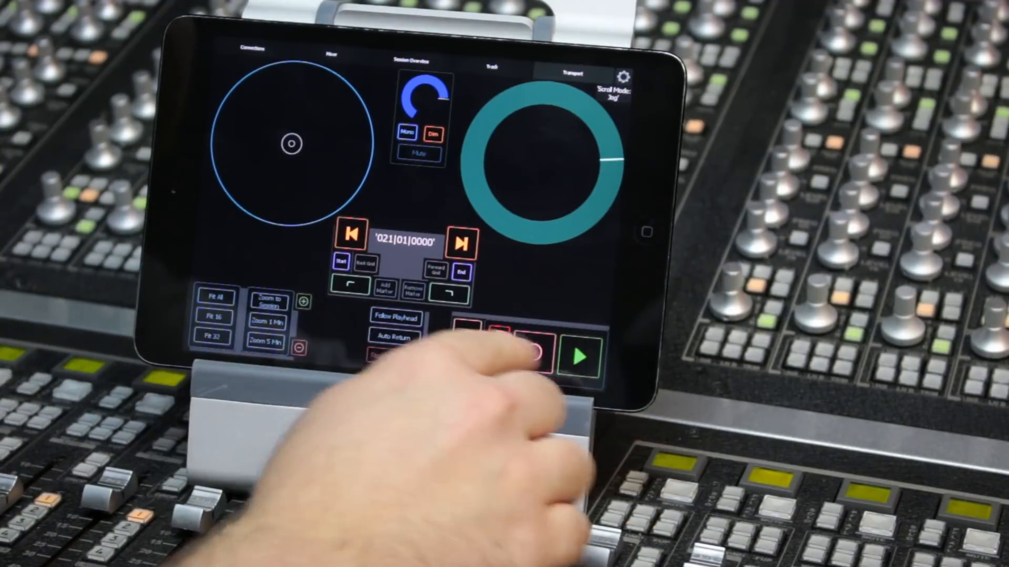